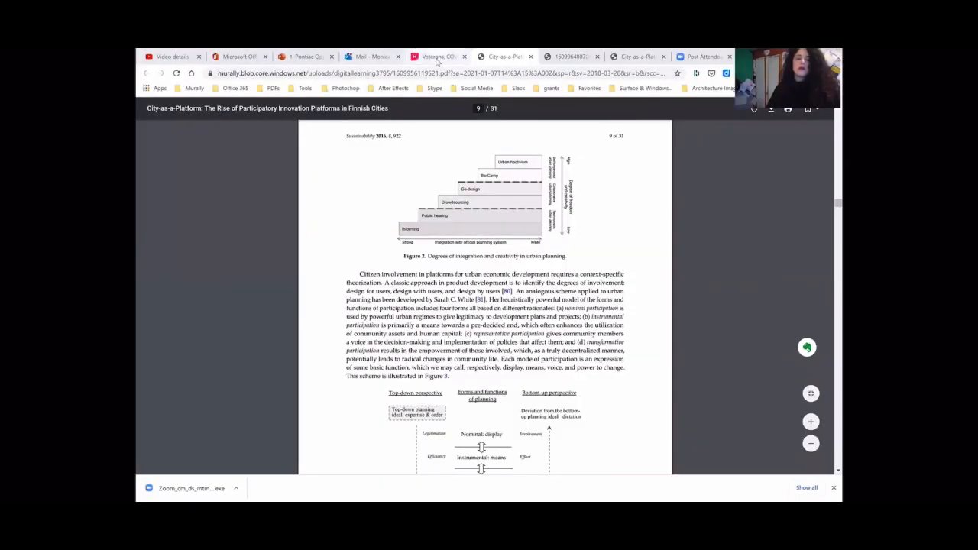
# Return to the Mural board and scroll to the imported City-as-a-Platform PDF.
pyautogui.click(435, 55)
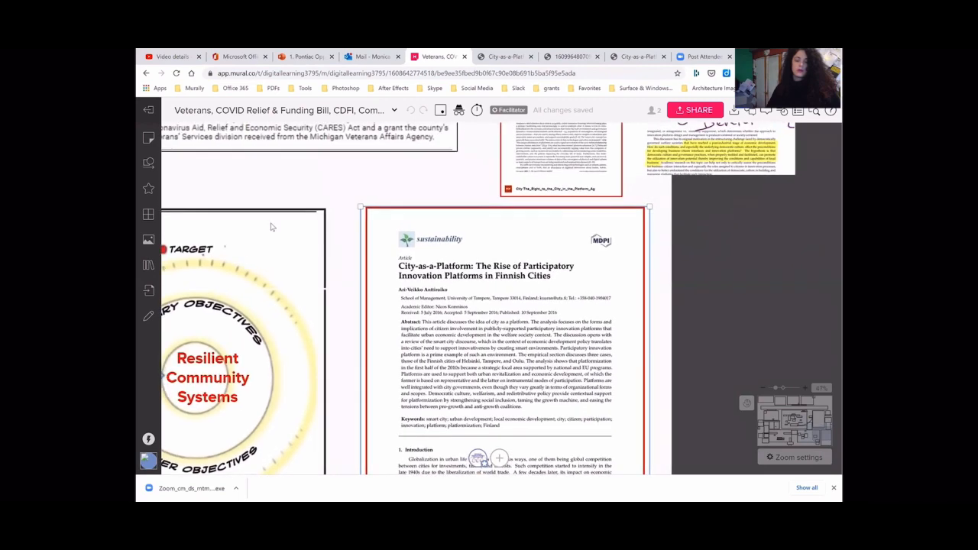
pyautogui.scroll(-3)
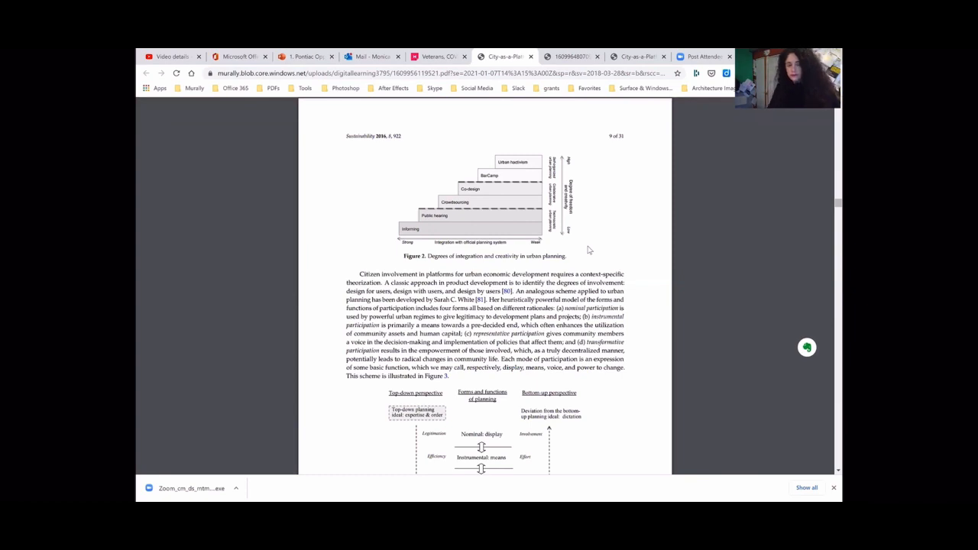
pyautogui.moveTo(698, 250)
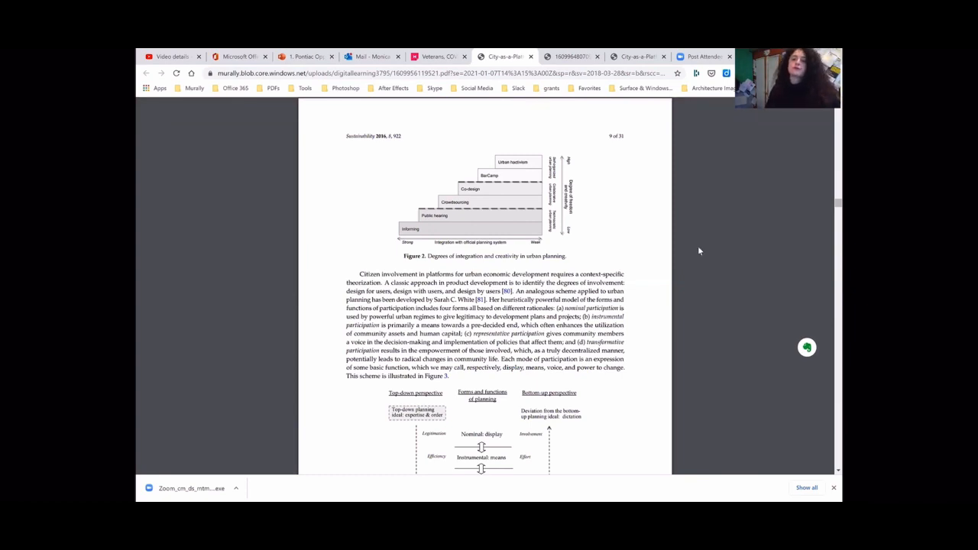
# Zoom in twice on the article page via the browser menu's Zoom +.
pyautogui.click(726, 73)
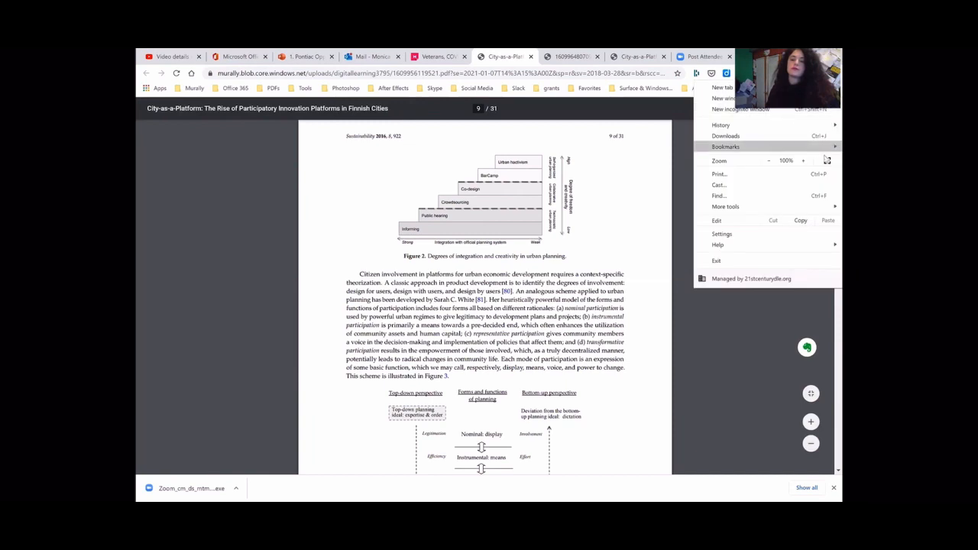
pyautogui.click(804, 161)
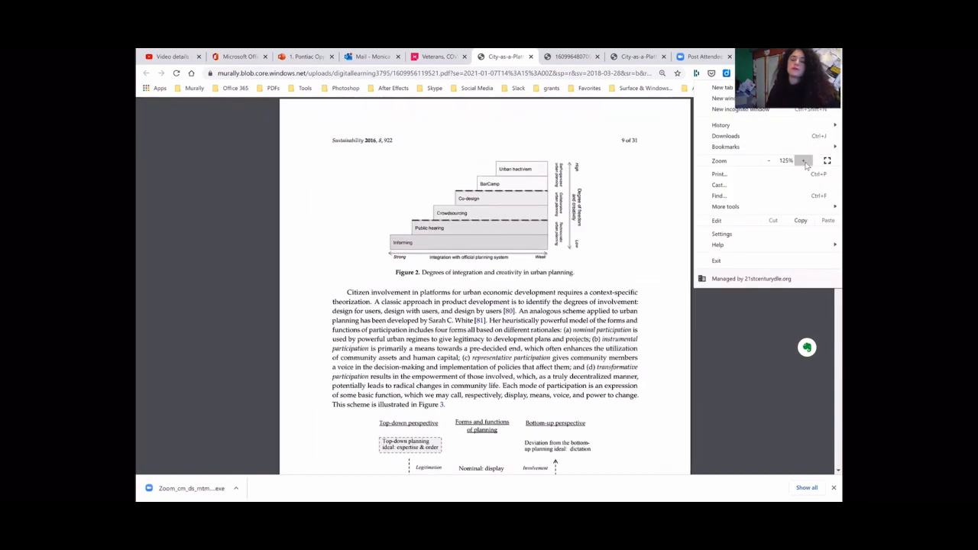
pyautogui.click(803, 161)
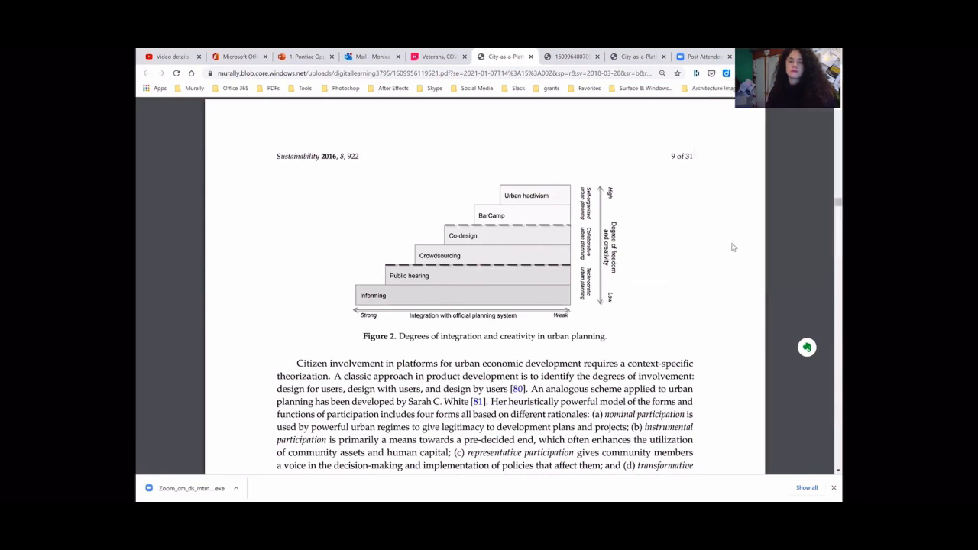
pyautogui.moveTo(732, 244)
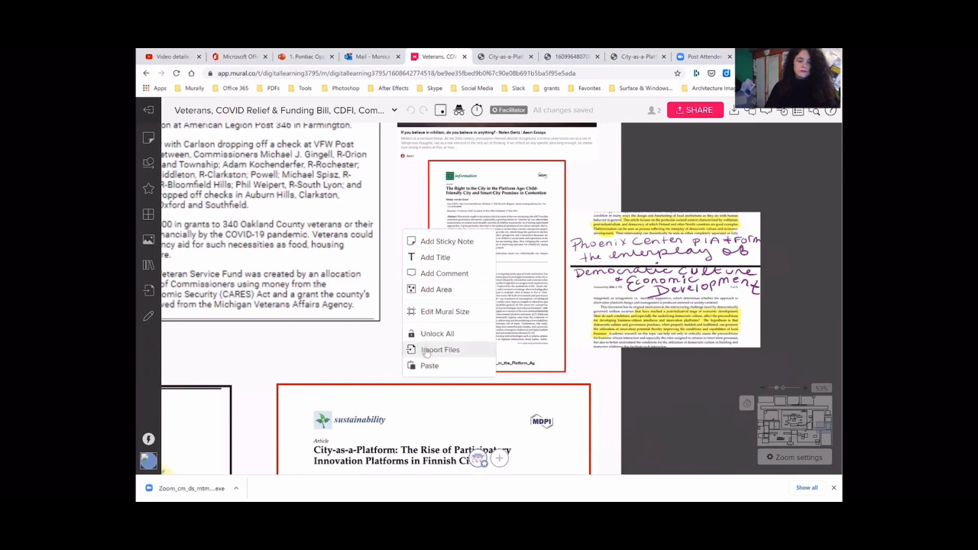
# Upload the 'platform cities' image from the Desktop onto the Mural board.
pyautogui.click(440, 348)
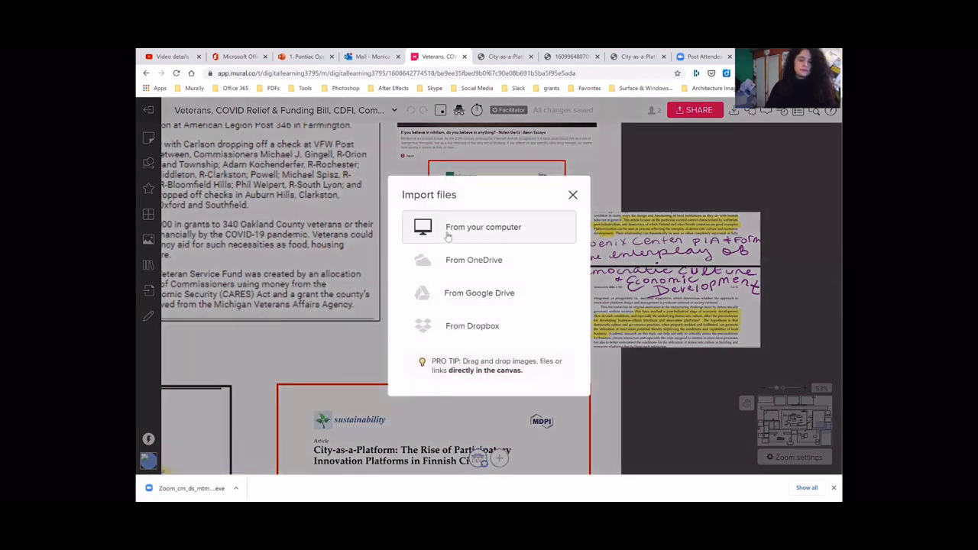
pyautogui.click(483, 226)
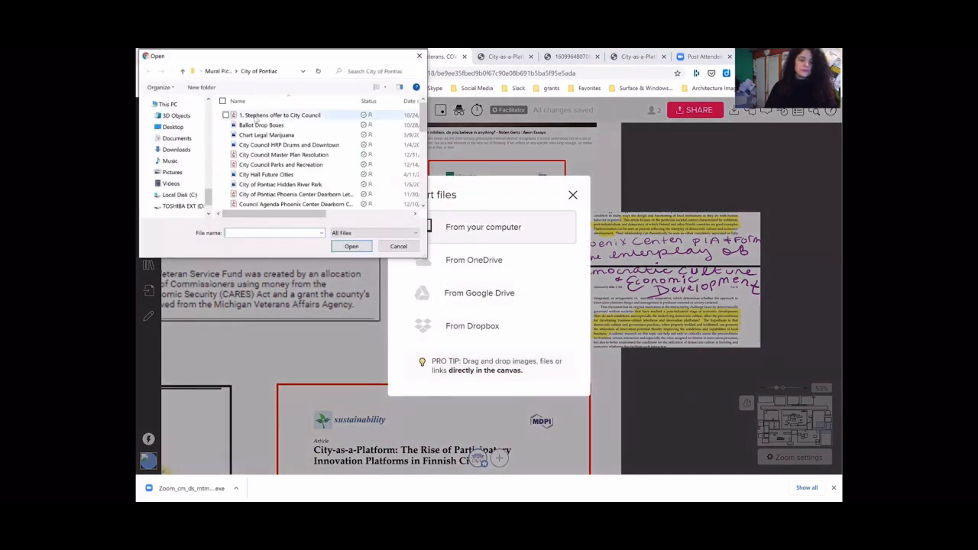
pyautogui.click(171, 125)
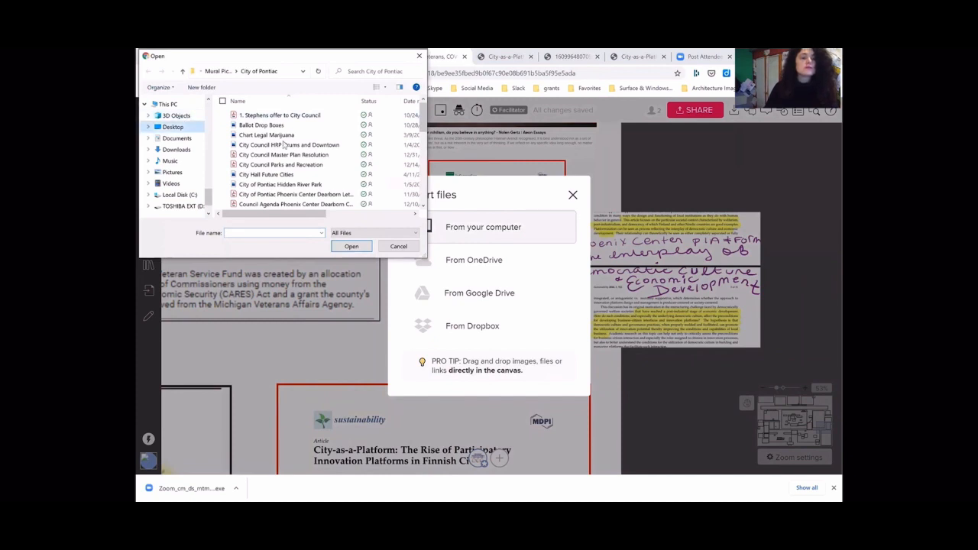
pyautogui.click(172, 126)
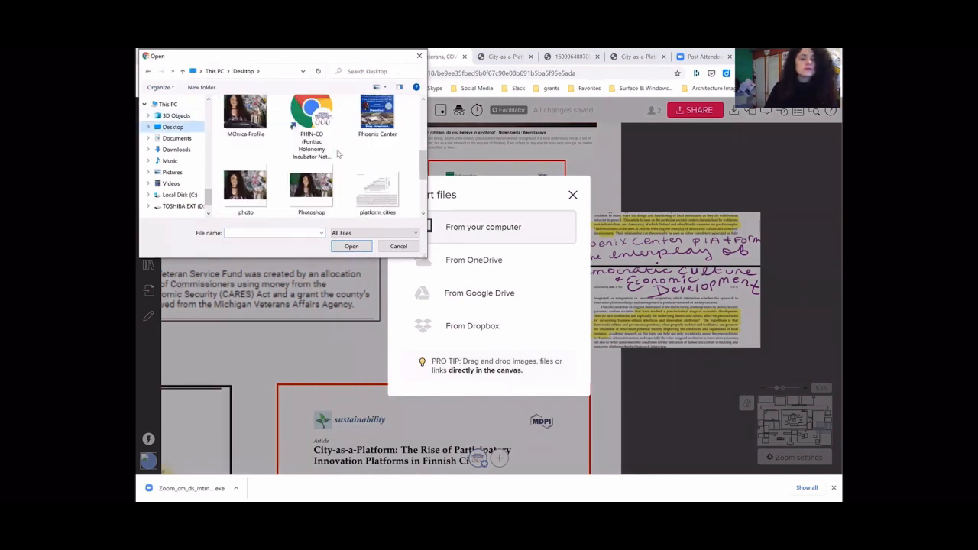
pyautogui.click(376, 186)
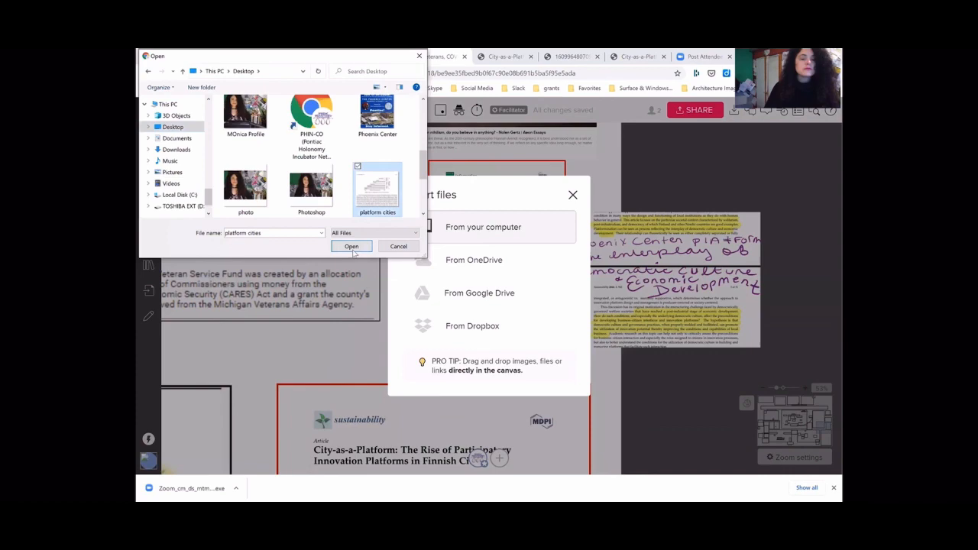
pyautogui.click(351, 246)
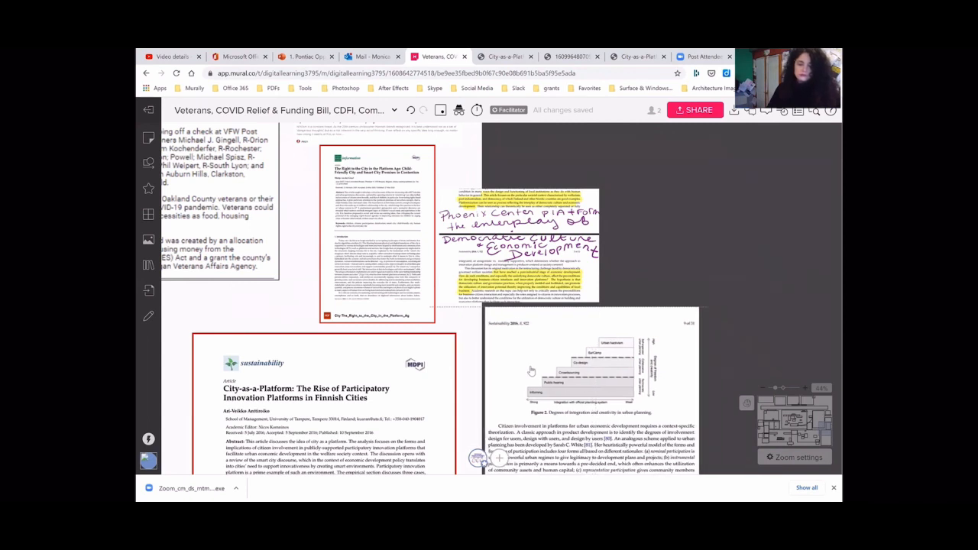
pyautogui.click(593, 394)
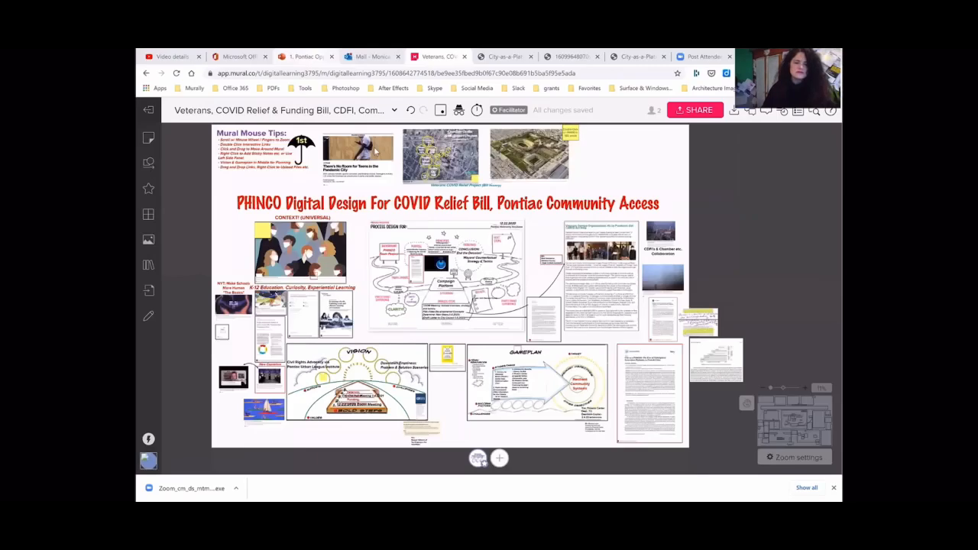
pyautogui.click(305, 55)
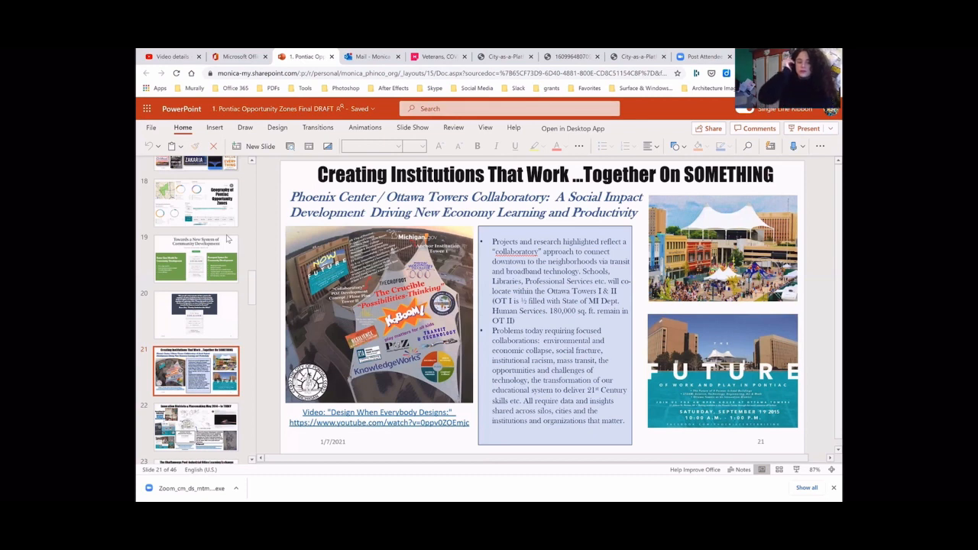
pyautogui.moveTo(263, 214)
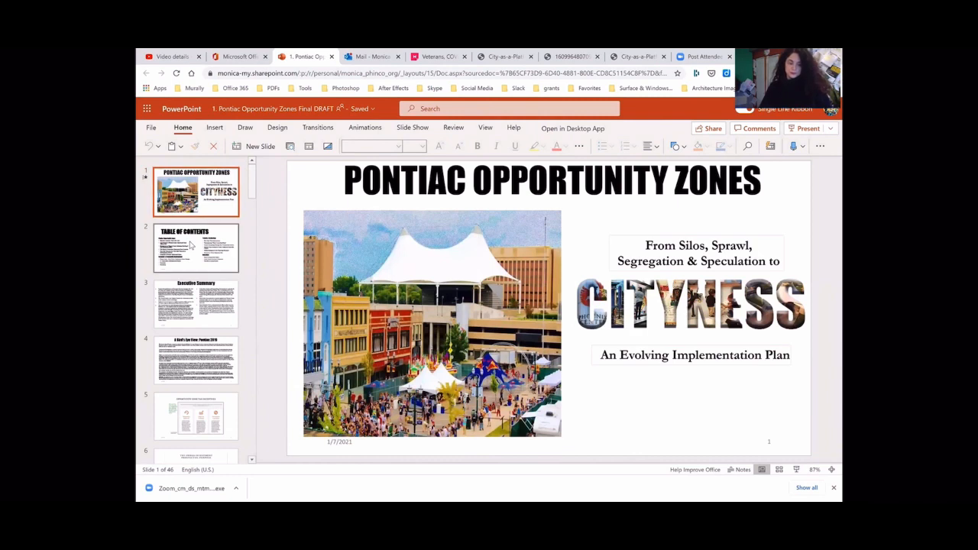
pyautogui.moveTo(196, 248)
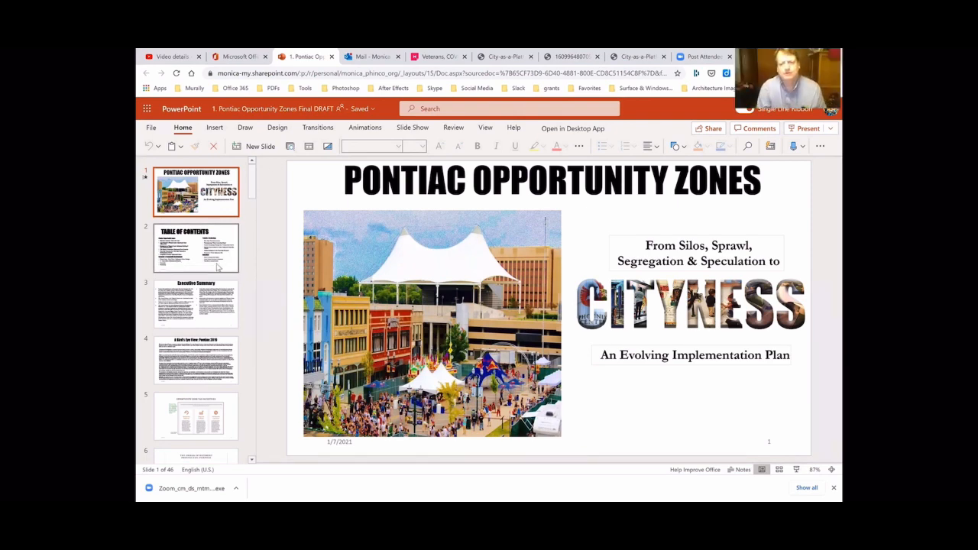
pyautogui.click(195, 247)
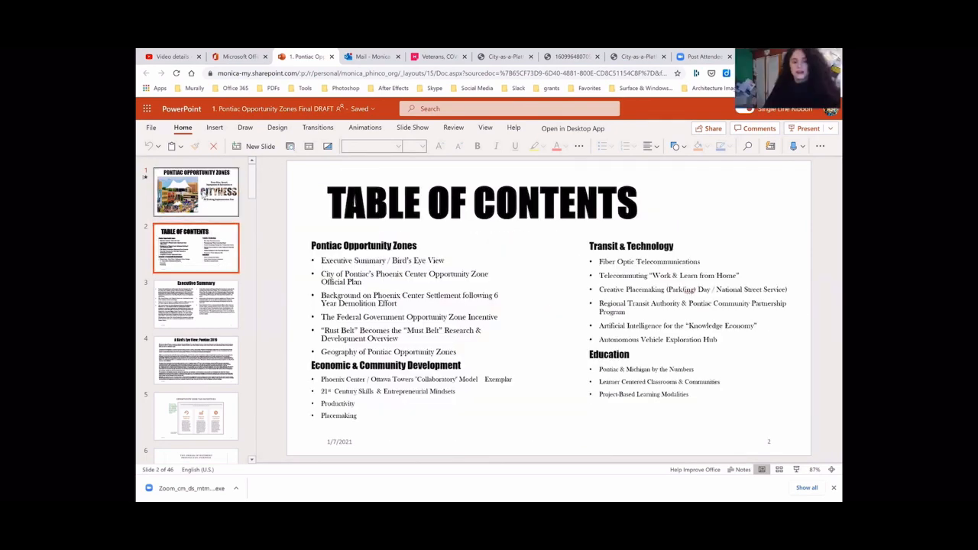
pyautogui.click(196, 191)
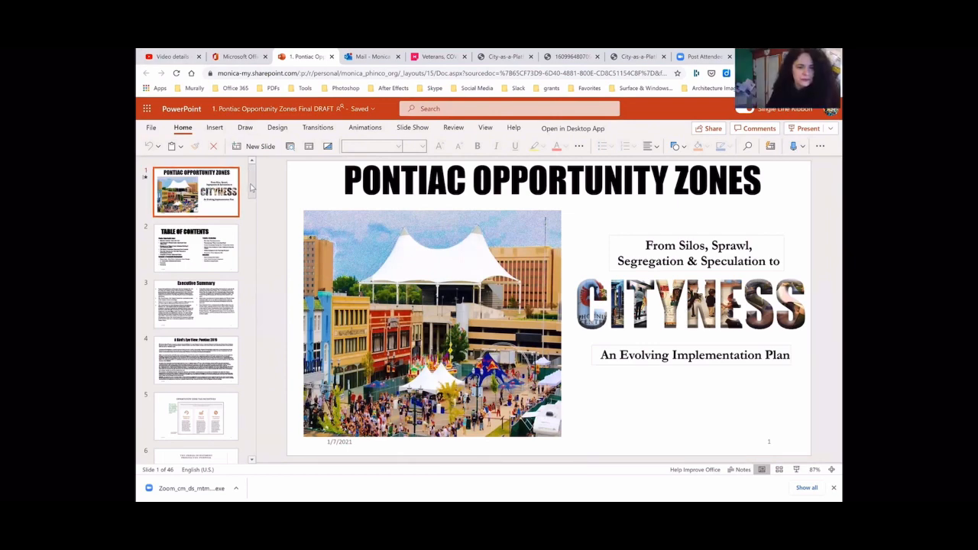
pyautogui.scroll(-3)
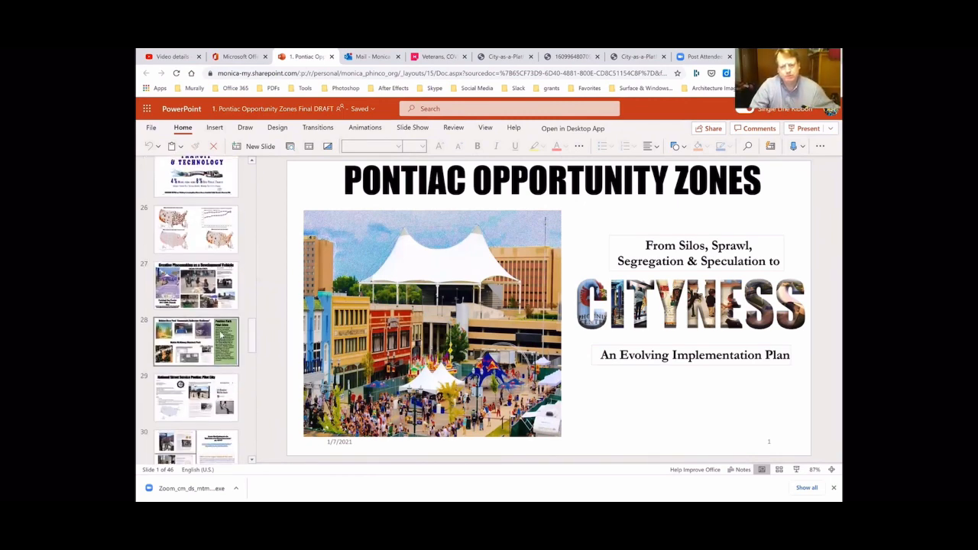
# View slide 26's commuting maps, then land on slide 25, Transit & Technology.
pyautogui.click(195, 284)
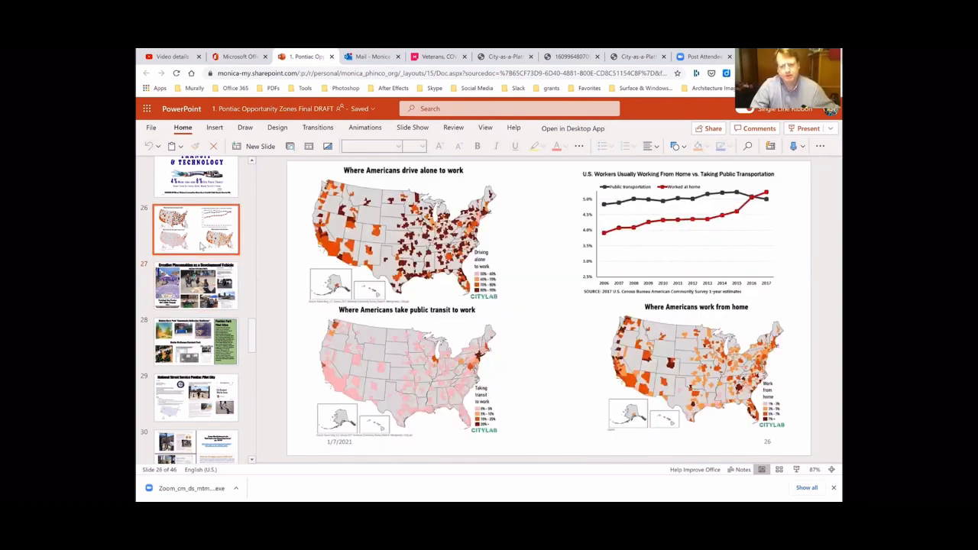
pyautogui.click(195, 220)
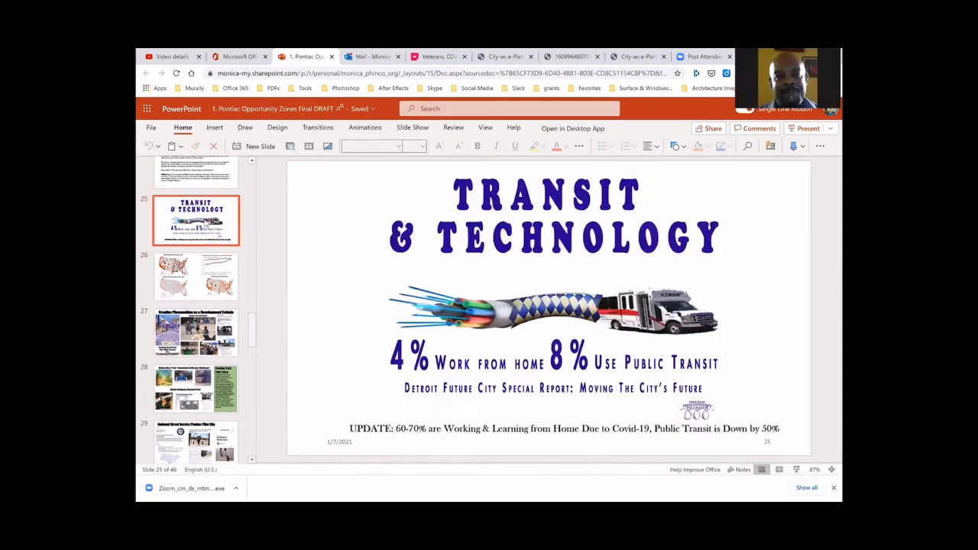